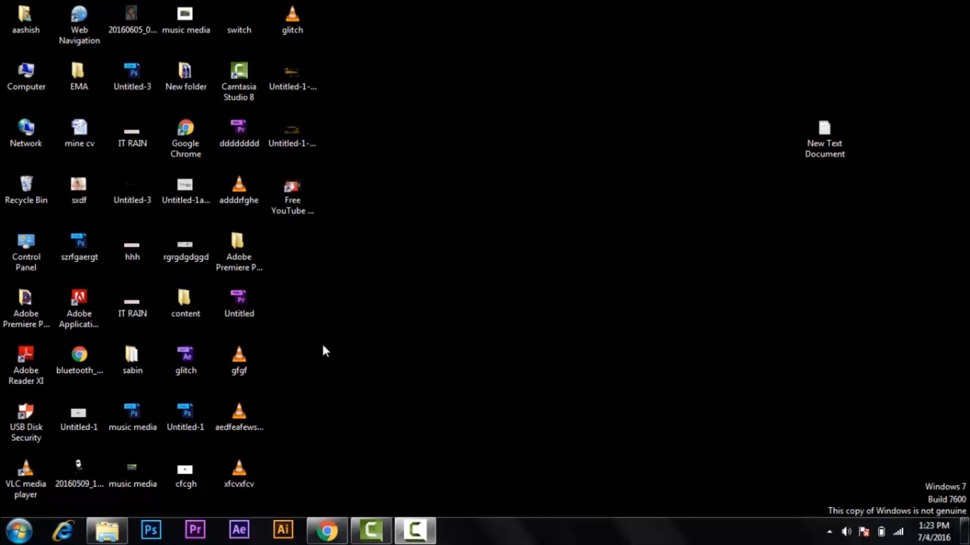
pyautogui.moveTo(355, 337)
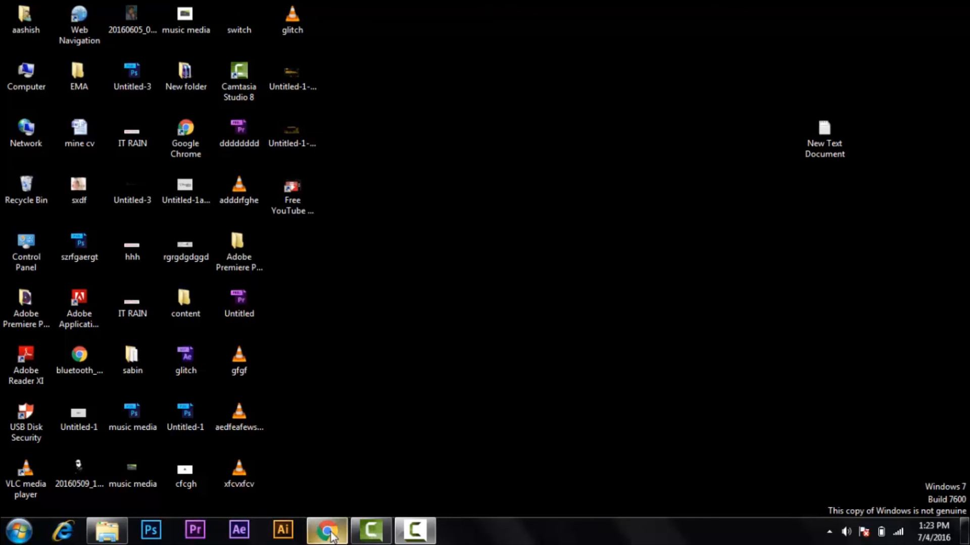
pyautogui.click(327, 531)
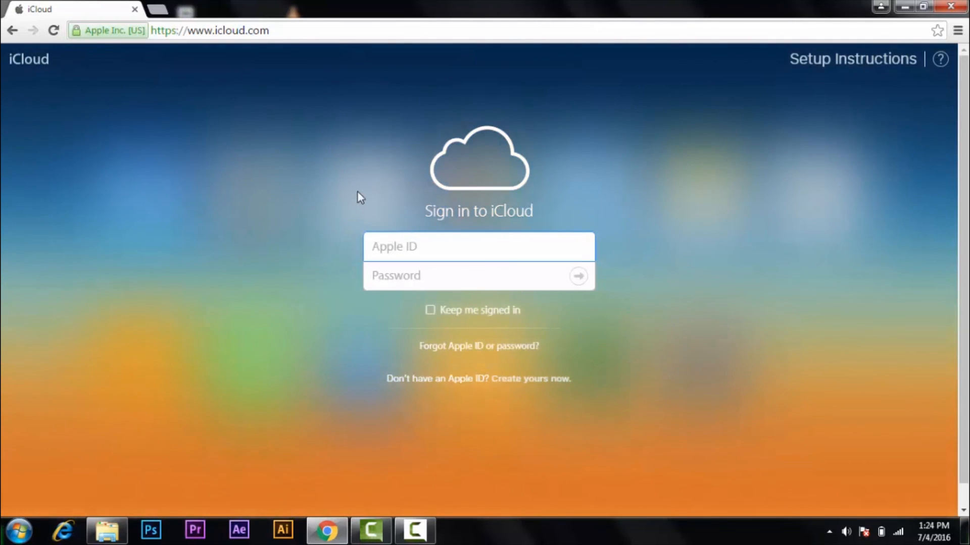
pyautogui.click(478, 246)
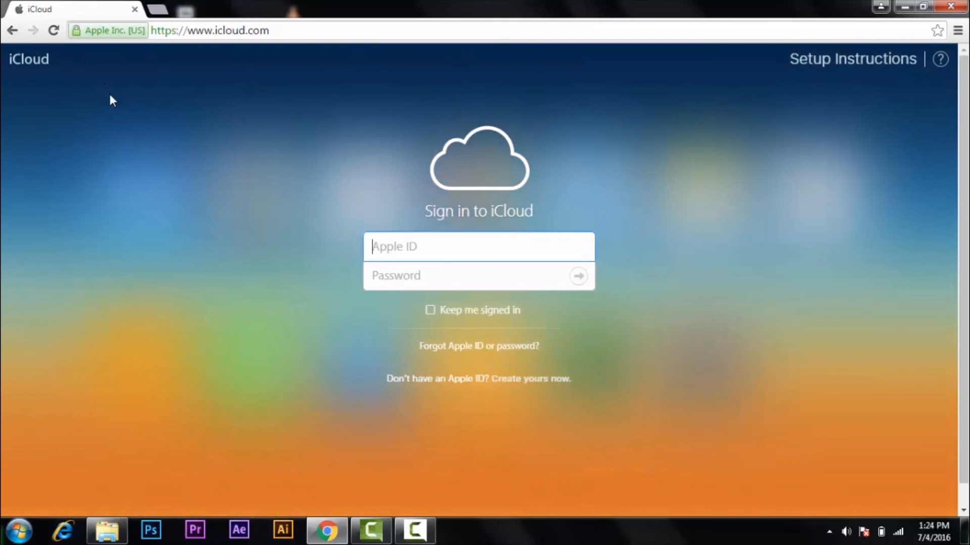
pyautogui.moveTo(594, 379)
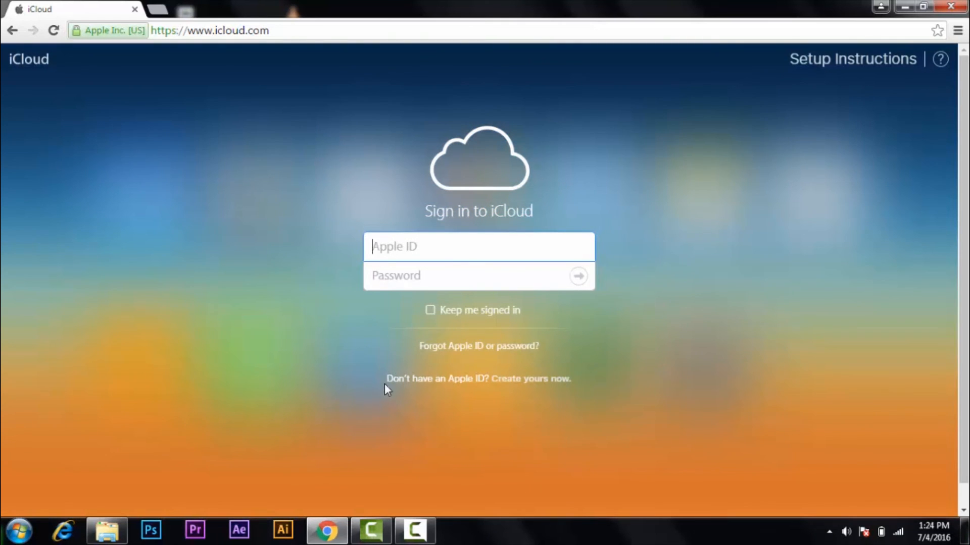
pyautogui.moveTo(485, 390)
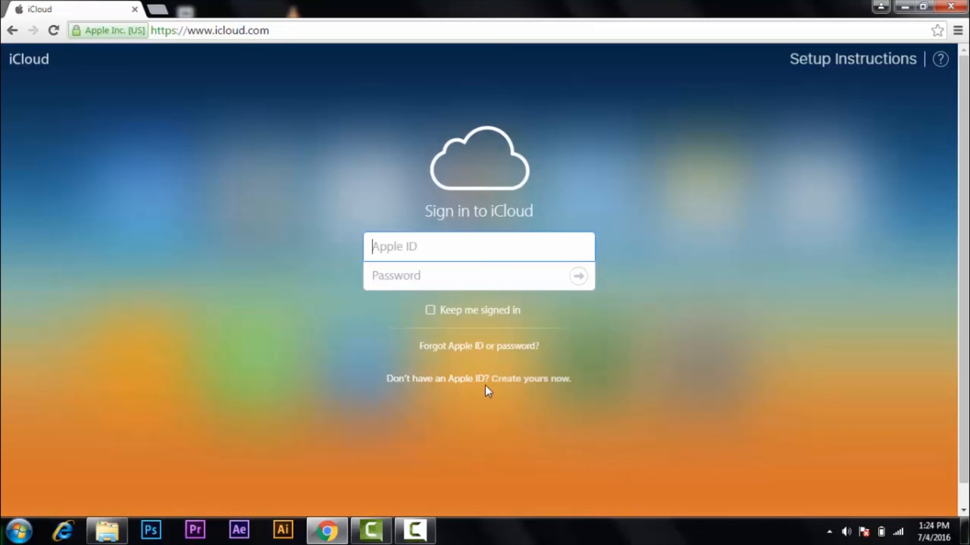
pyautogui.moveTo(572, 383)
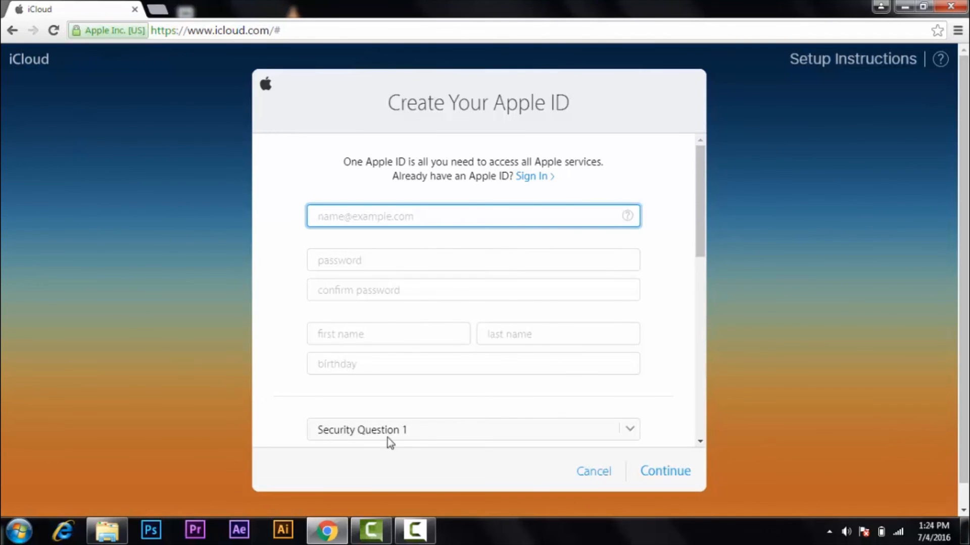
pyautogui.moveTo(188, 99)
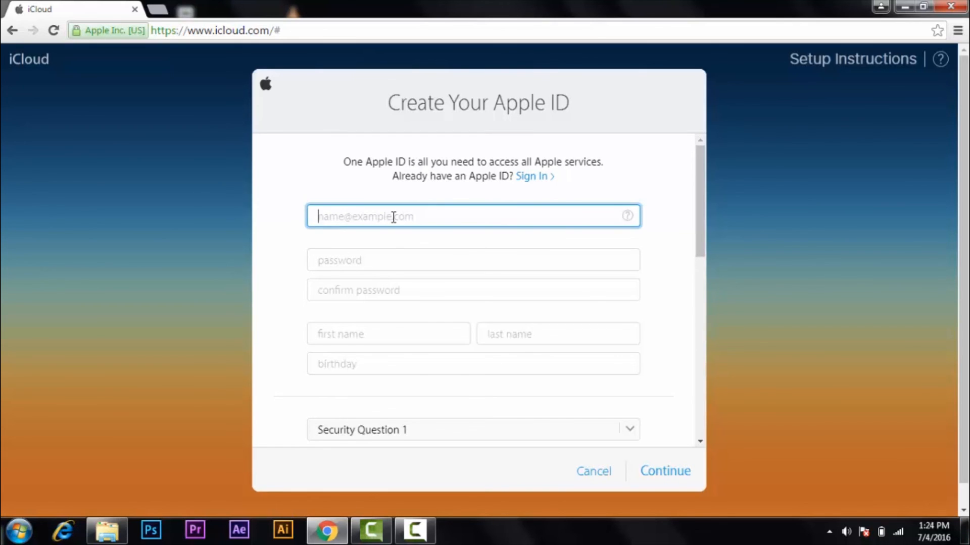
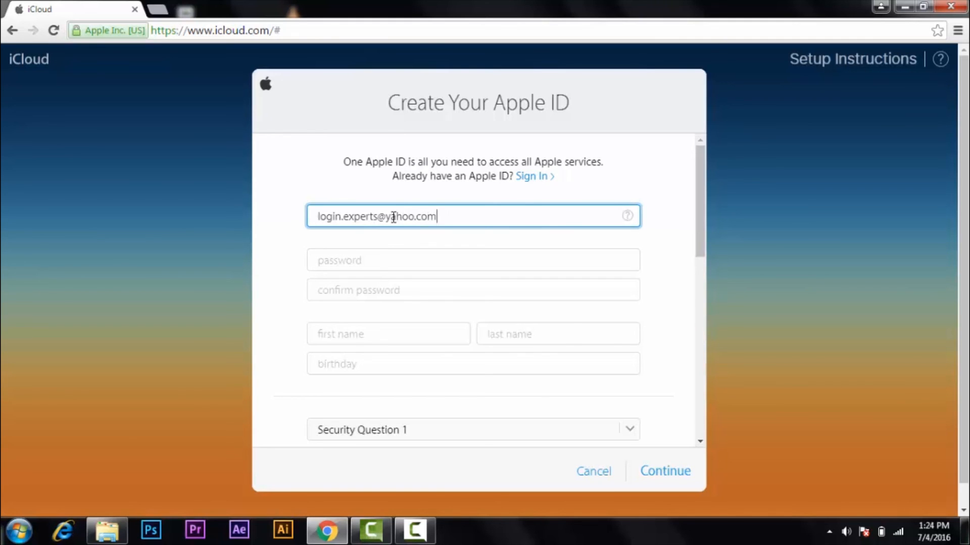
pyautogui.click(472, 260)
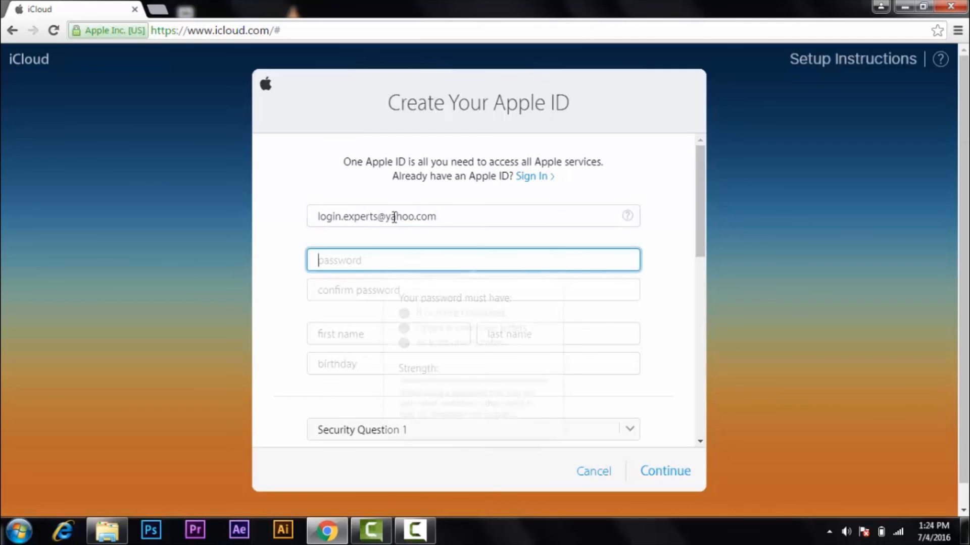
pyautogui.click(472, 259)
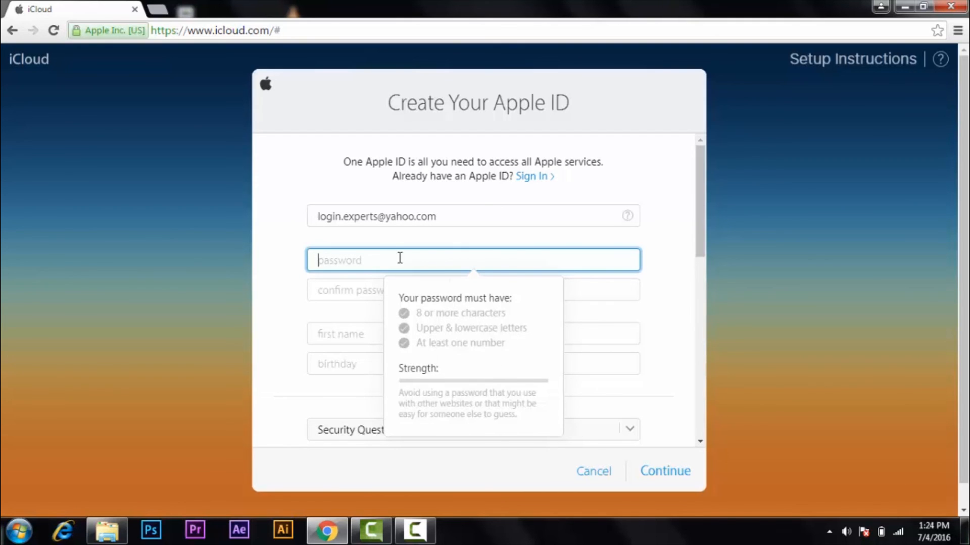
pyautogui.write('••••')
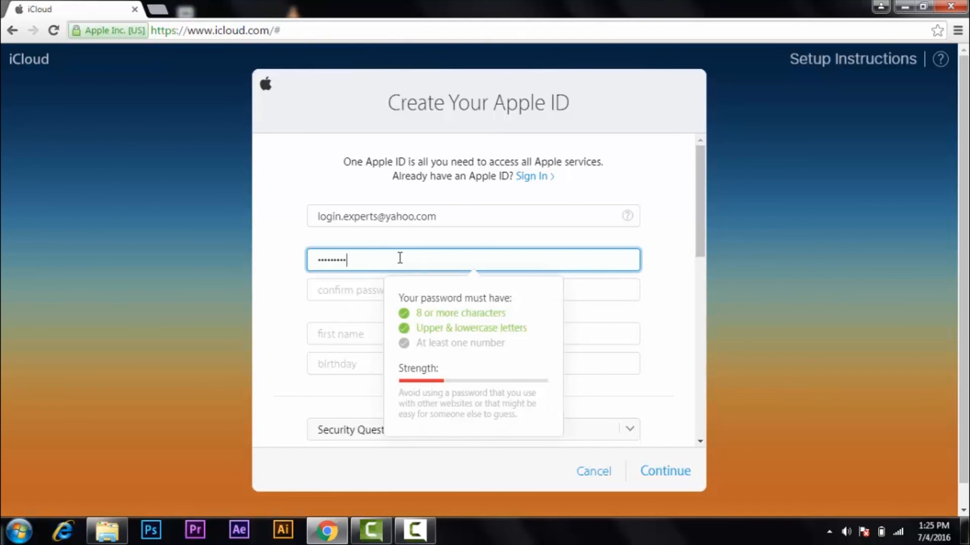
pyautogui.click(472, 289)
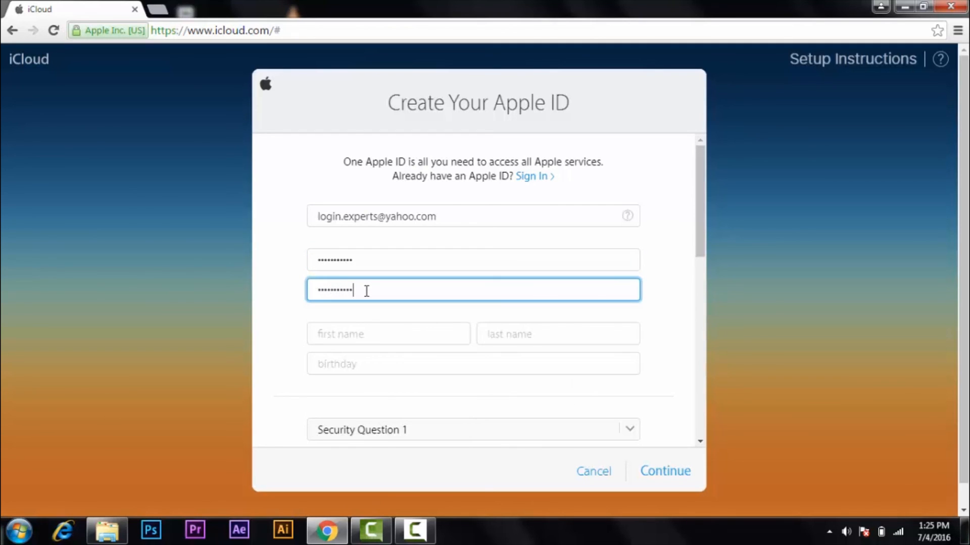
# Enter first name Loghi, last name Experts, and birth year 1990
pyautogui.click(388, 327)
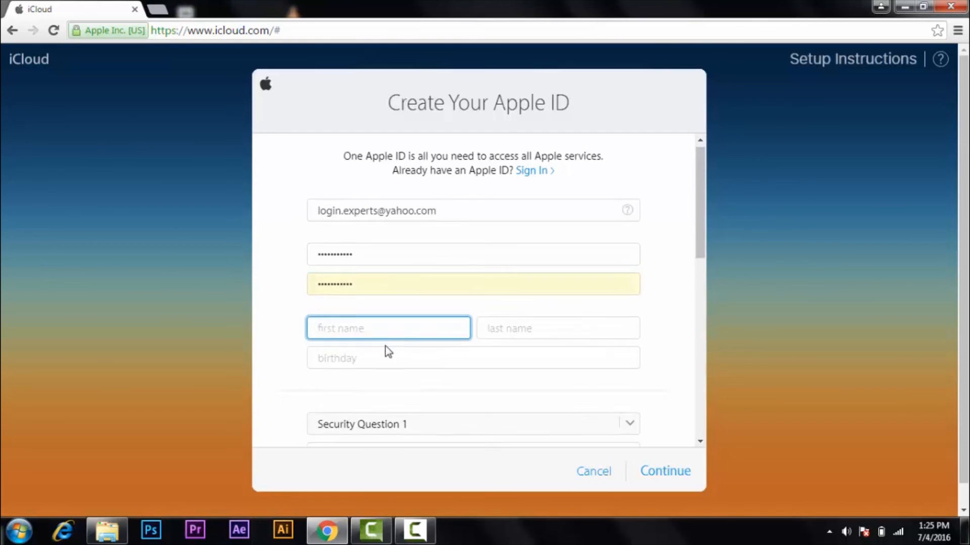
pyautogui.scroll(-3)
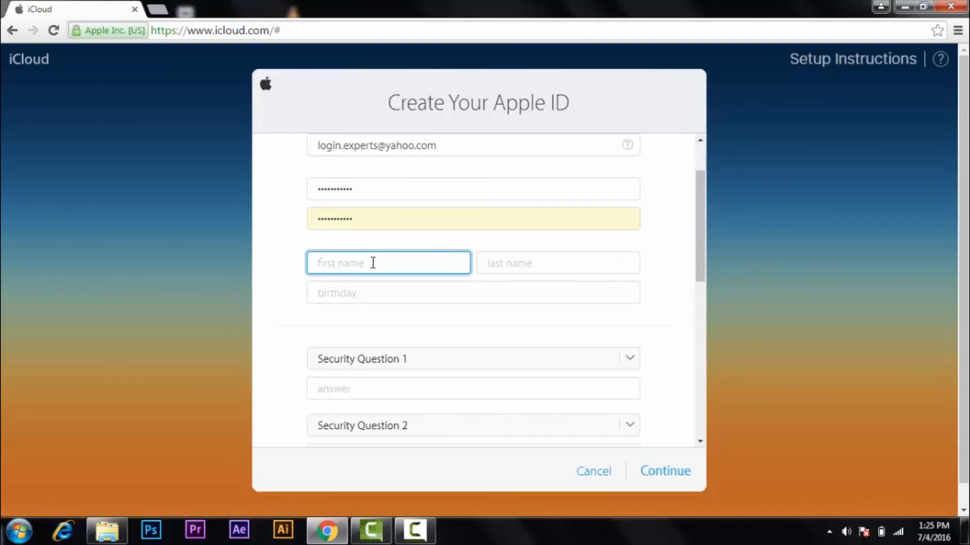
pyautogui.write('Loghi')
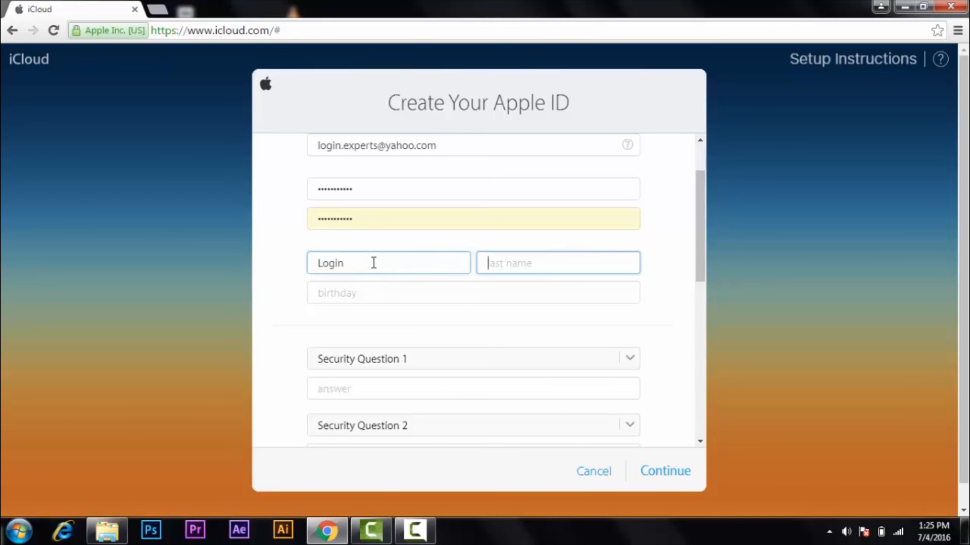
pyautogui.write('Expewrt')
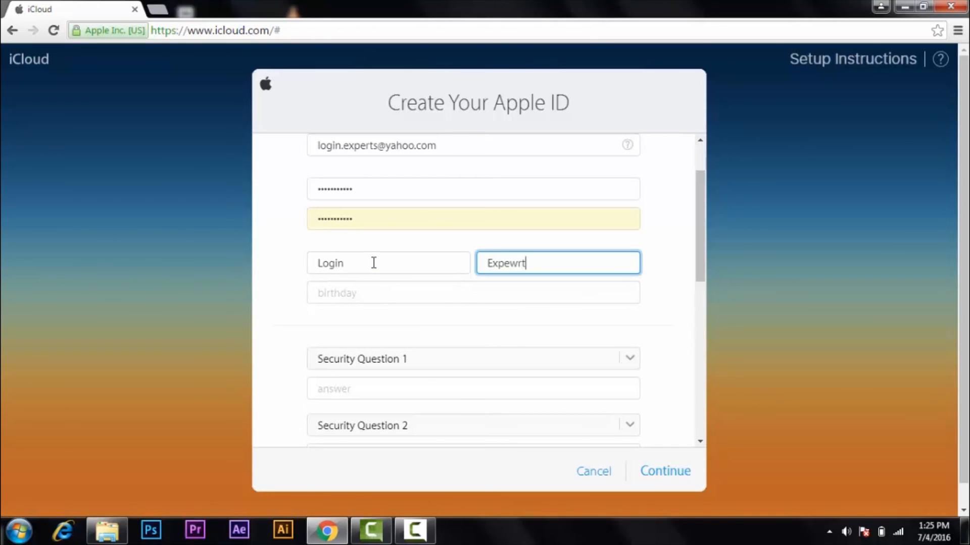
pyautogui.write('Experts')
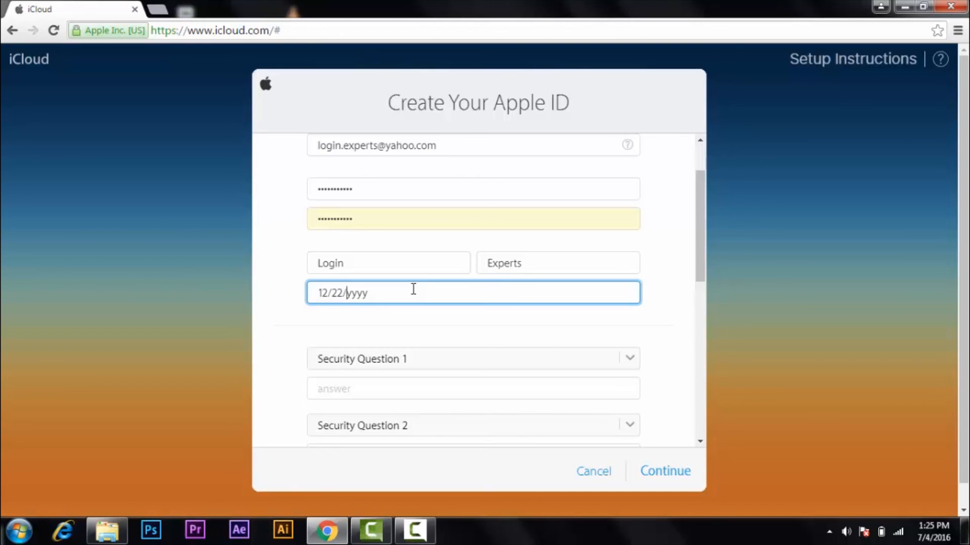
pyautogui.write('1990')
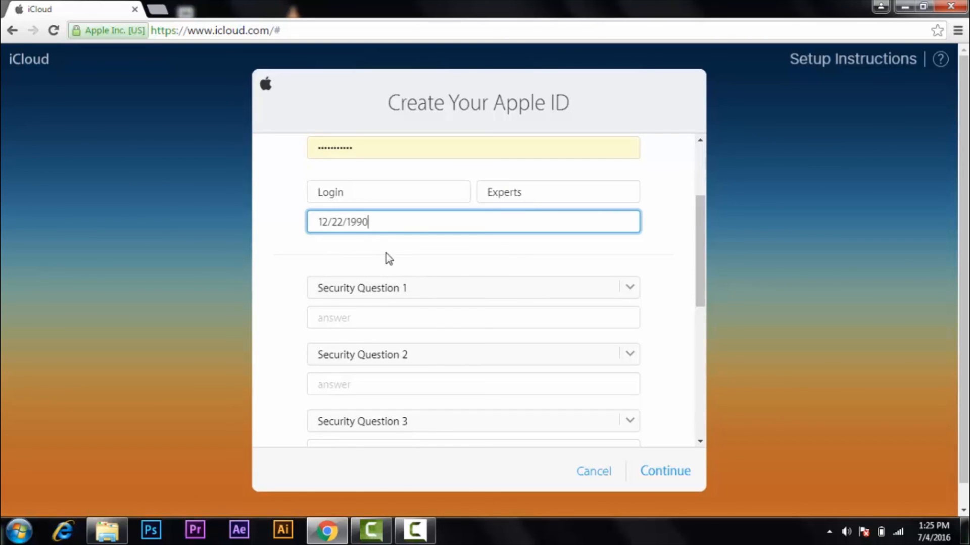
pyautogui.moveTo(395, 262)
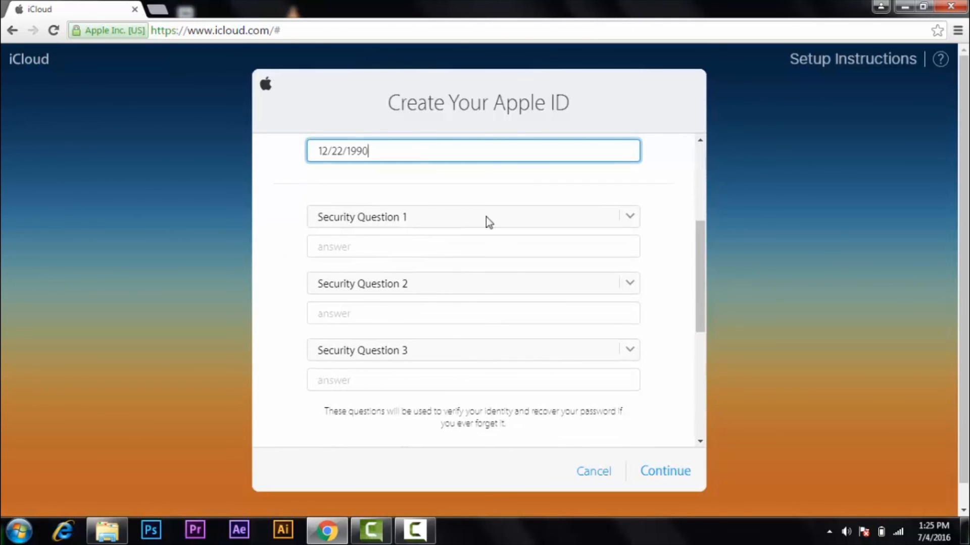
pyautogui.click(471, 216)
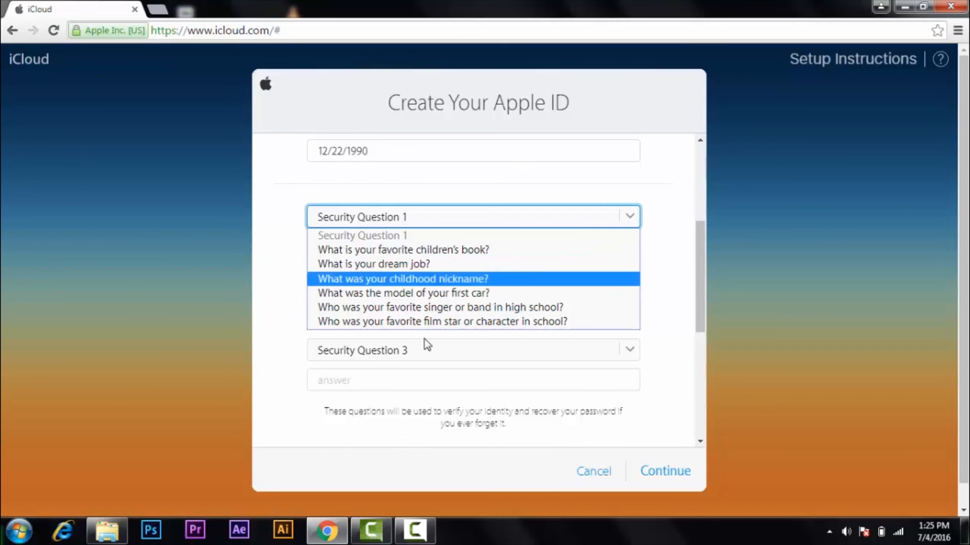
pyautogui.click(373, 264)
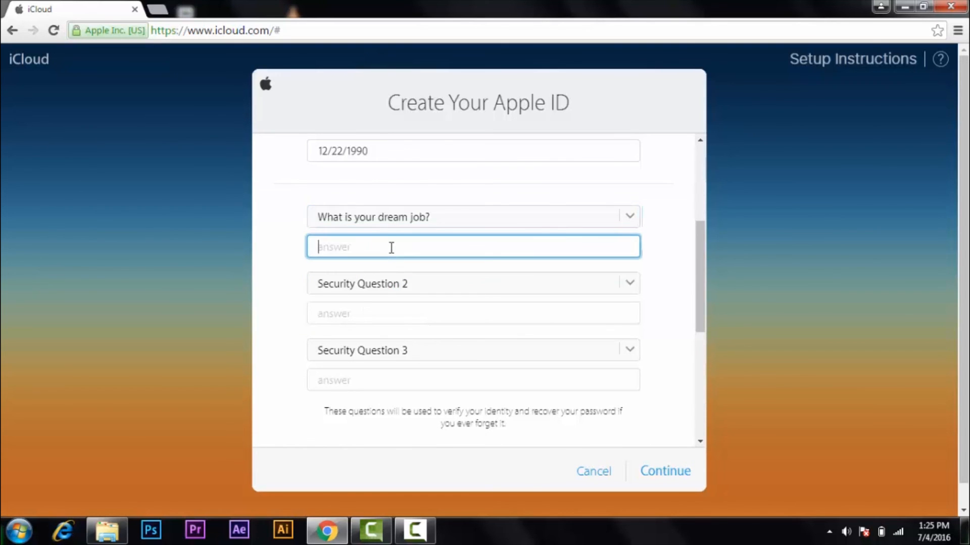
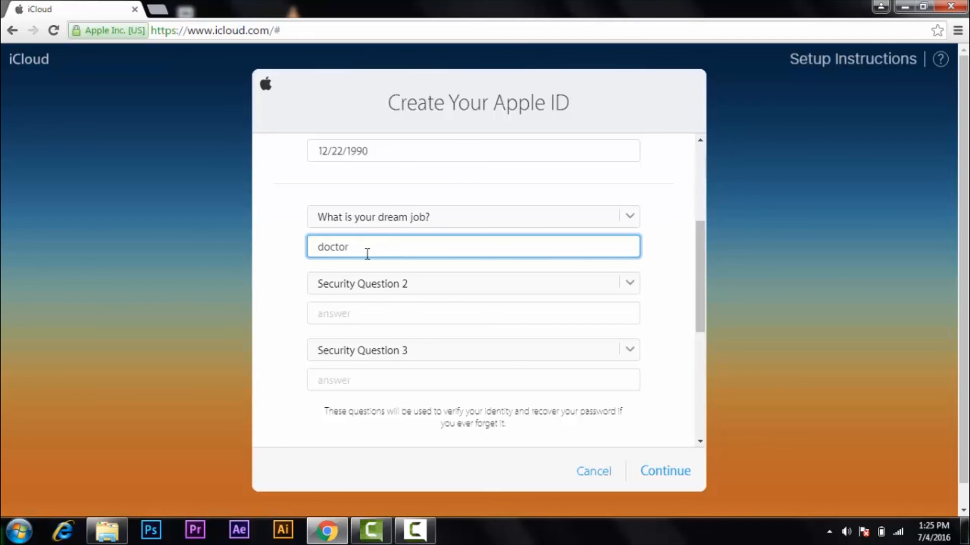
pyautogui.click(473, 283)
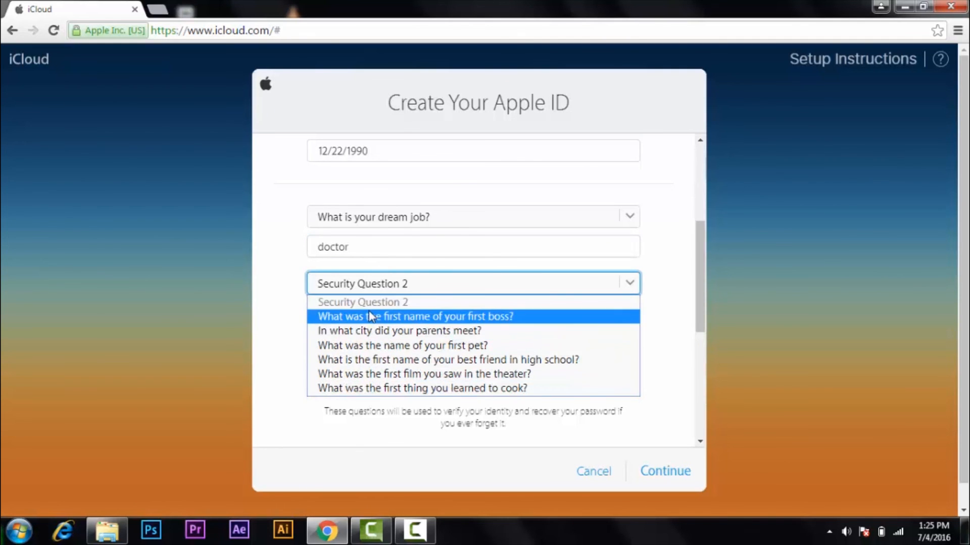
pyautogui.click(414, 316)
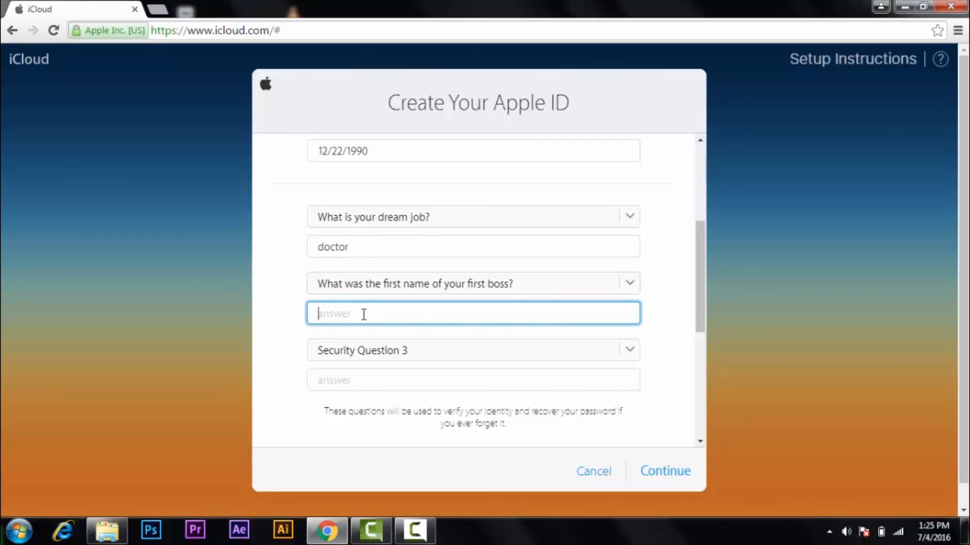
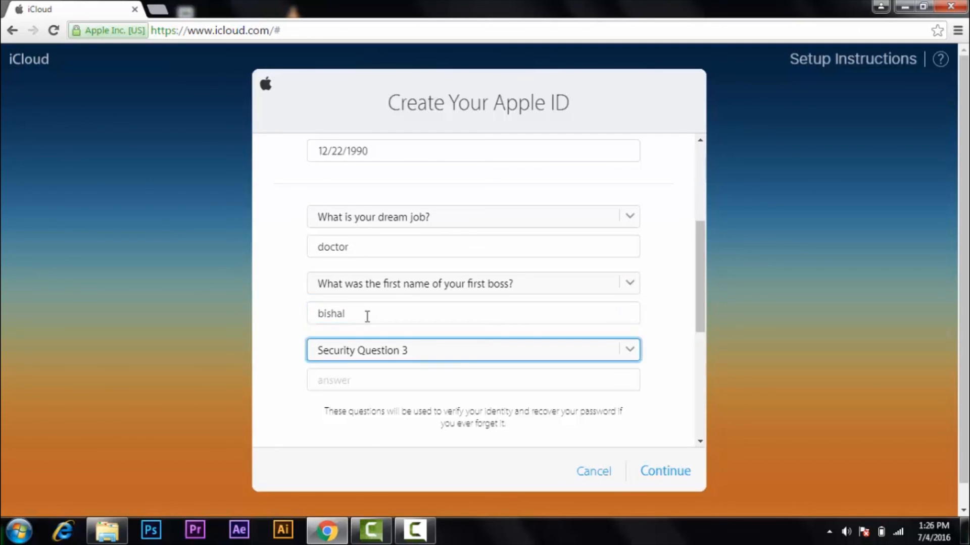
pyautogui.click(473, 350)
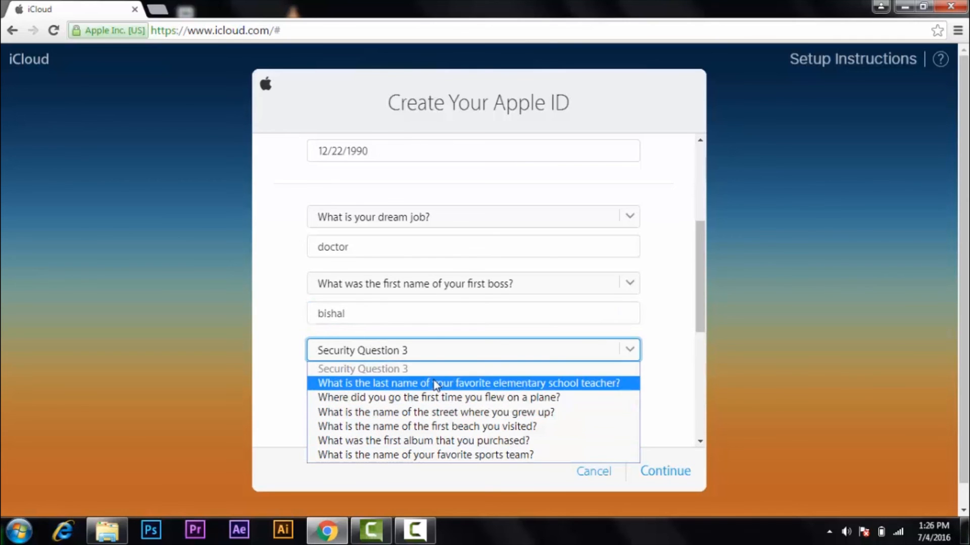
pyautogui.click(438, 397)
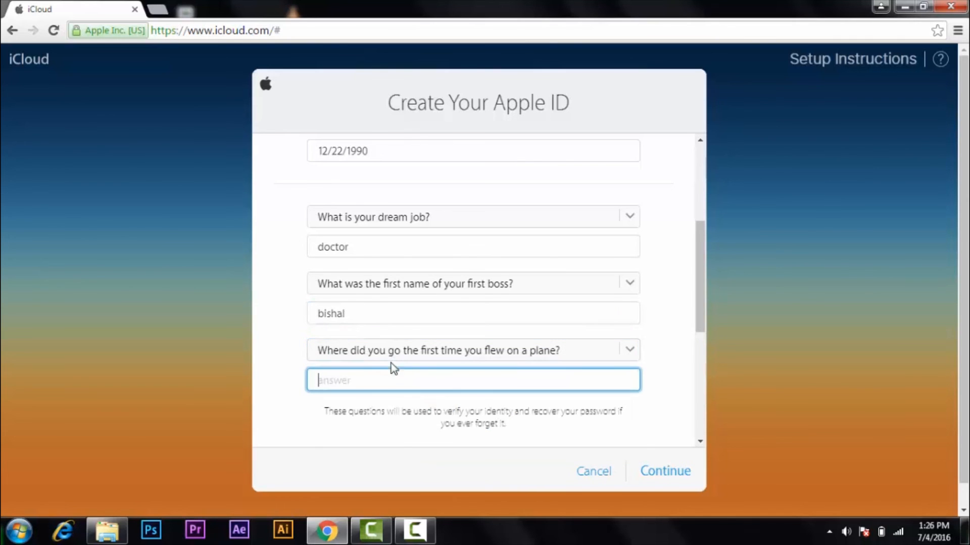
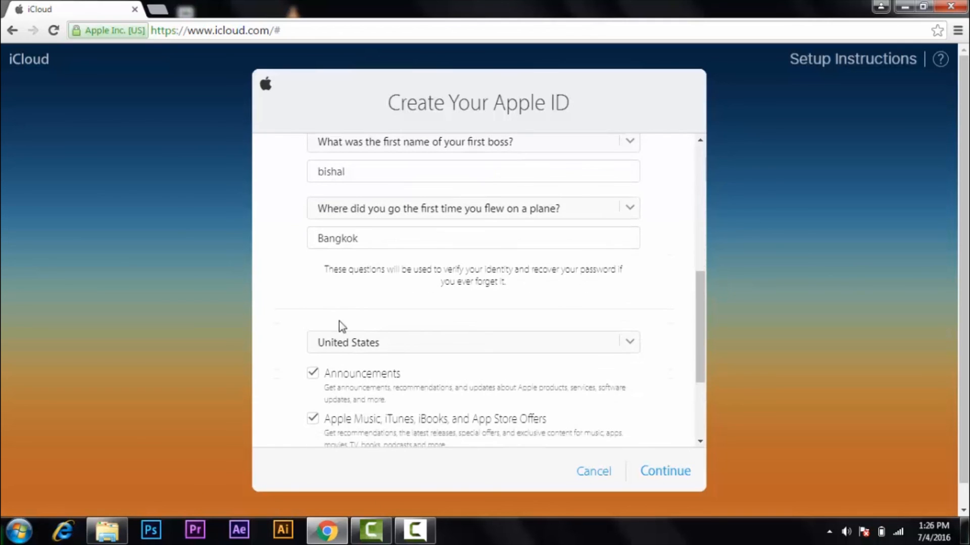
# Select Nepal as the country and enter the captcha code LGFVG
pyautogui.click(472, 342)
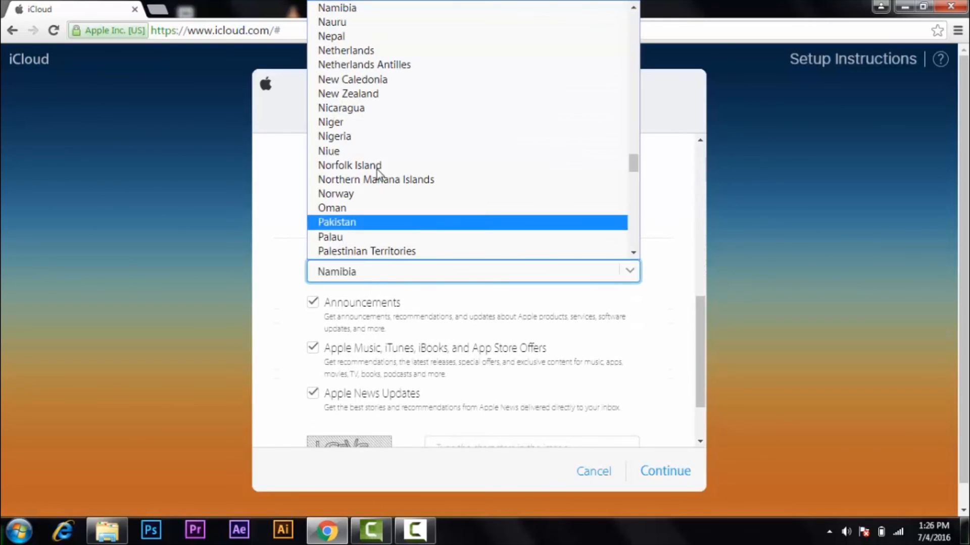
pyautogui.click(331, 36)
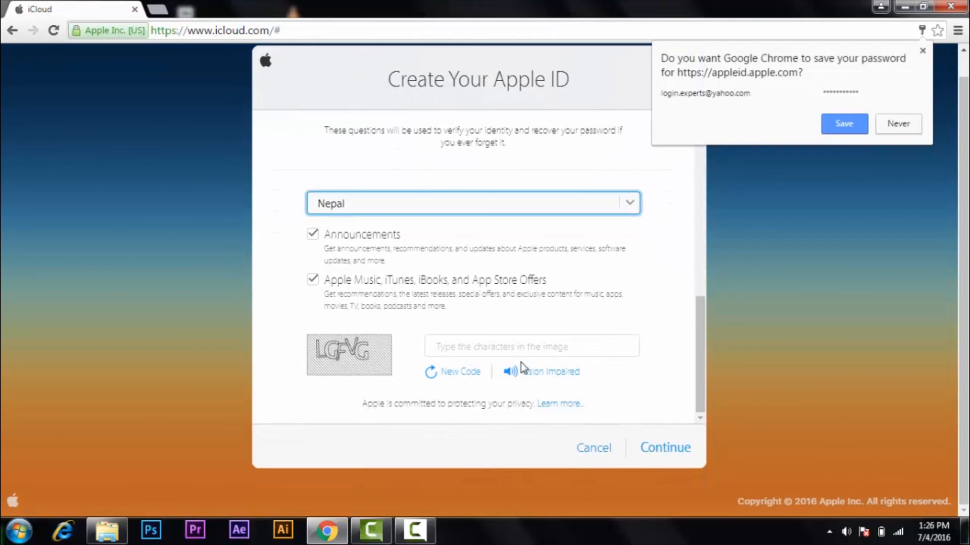
pyautogui.click(531, 346)
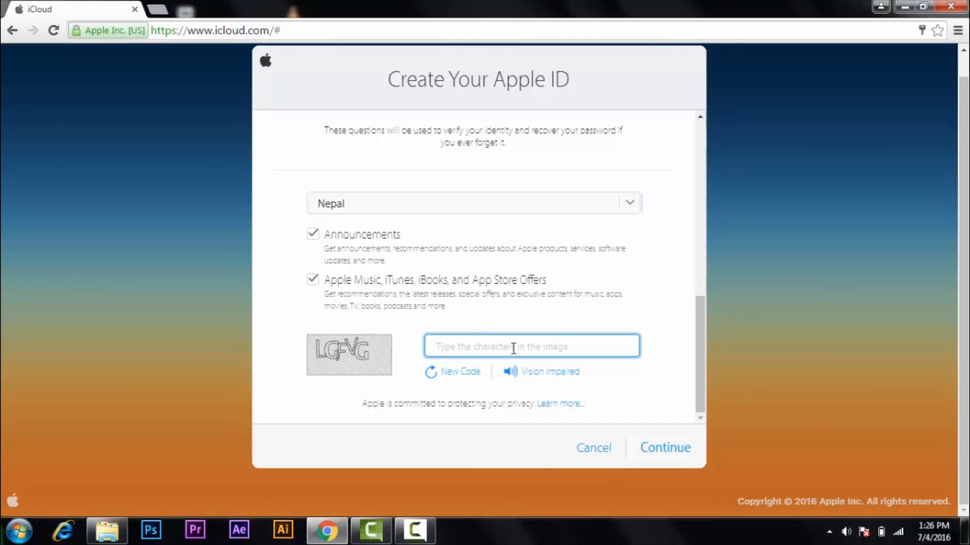
pyautogui.write('LGF')
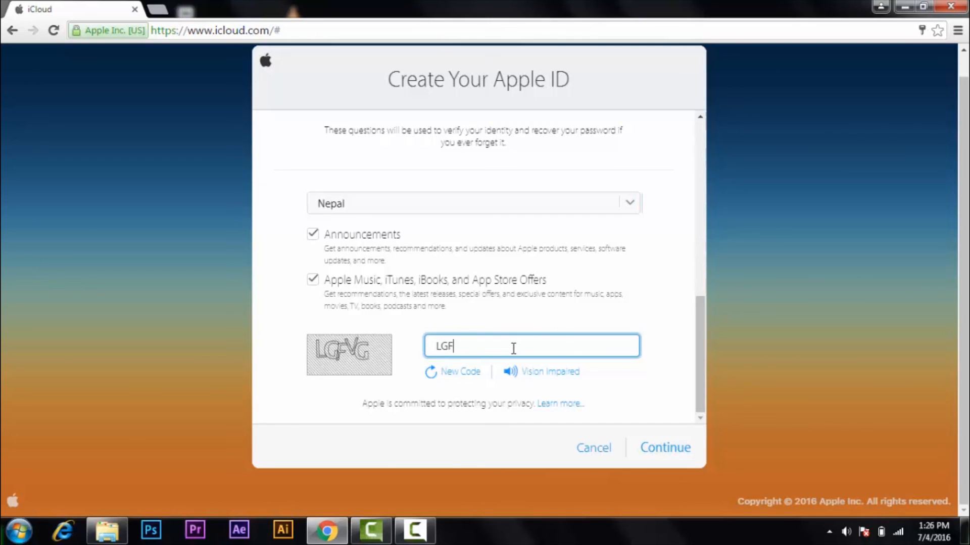
pyautogui.write('VG')
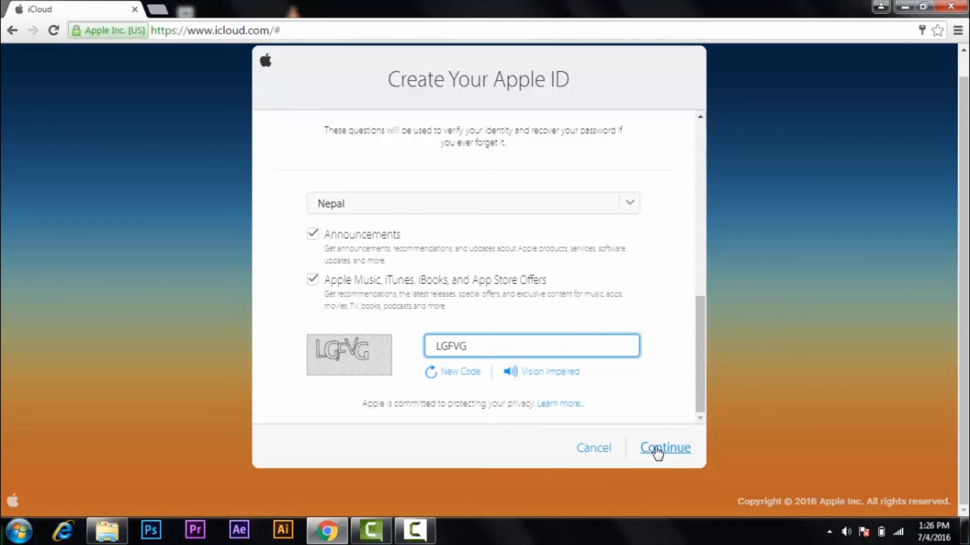
# Resubmit the form after fixing the mismatched password confirmation, then open a new tab
pyautogui.click(664, 447)
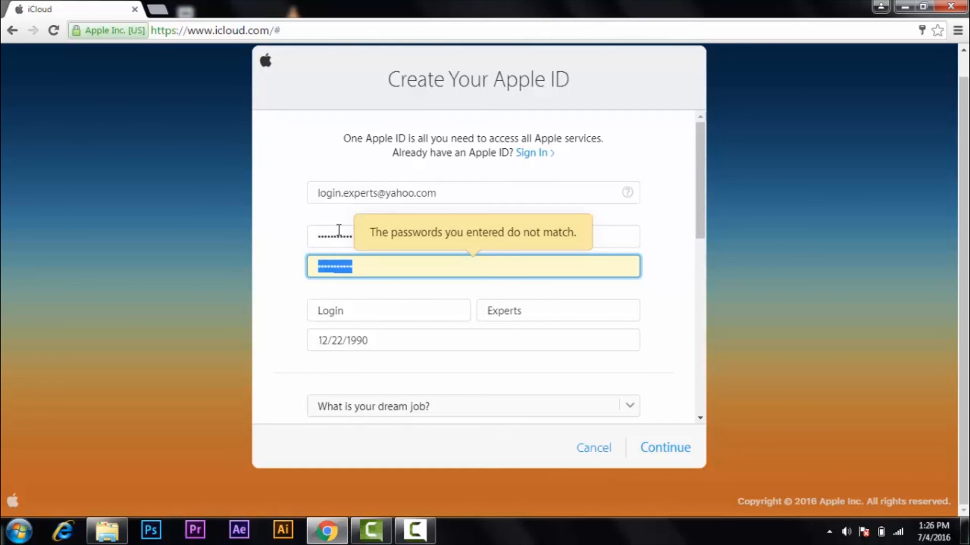
pyautogui.click(473, 236)
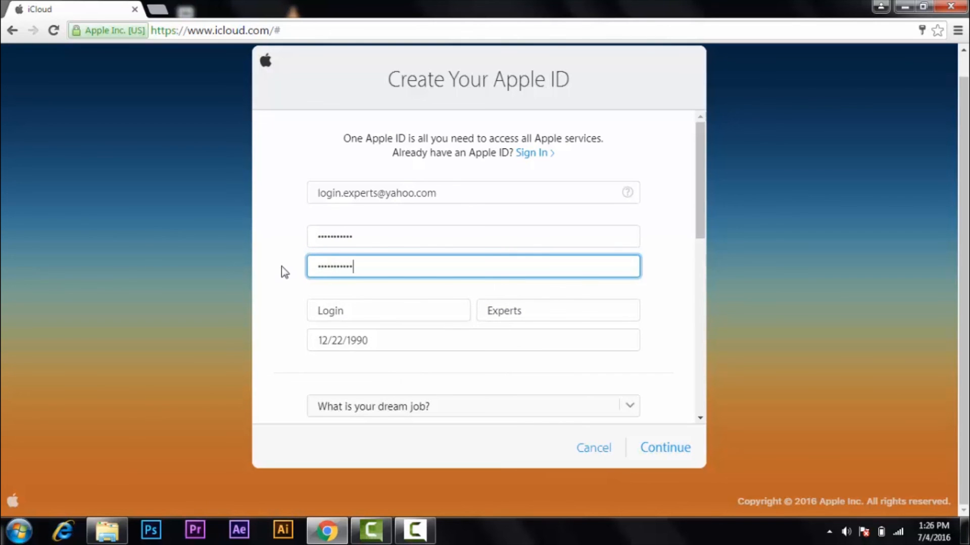
pyautogui.scroll(-3)
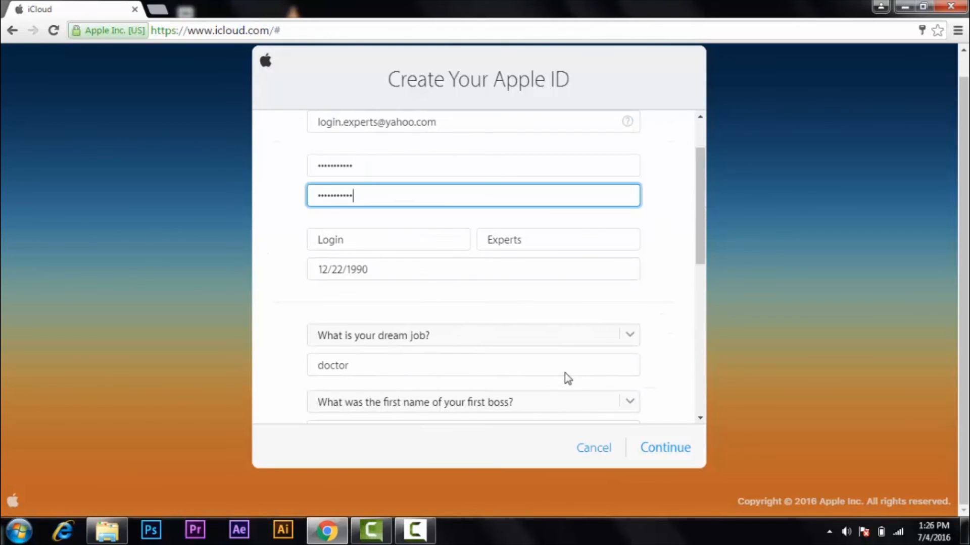
pyautogui.click(665, 447)
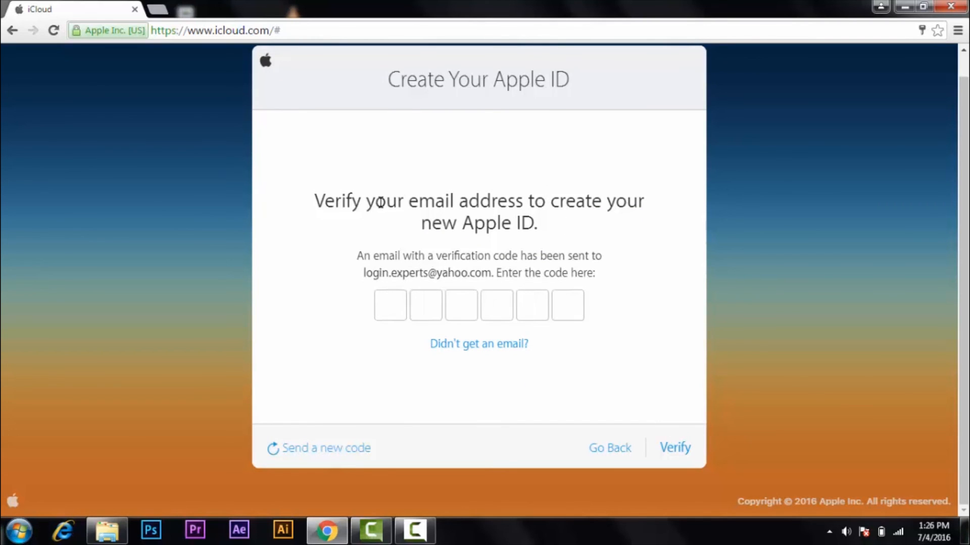
pyautogui.moveTo(221, 79)
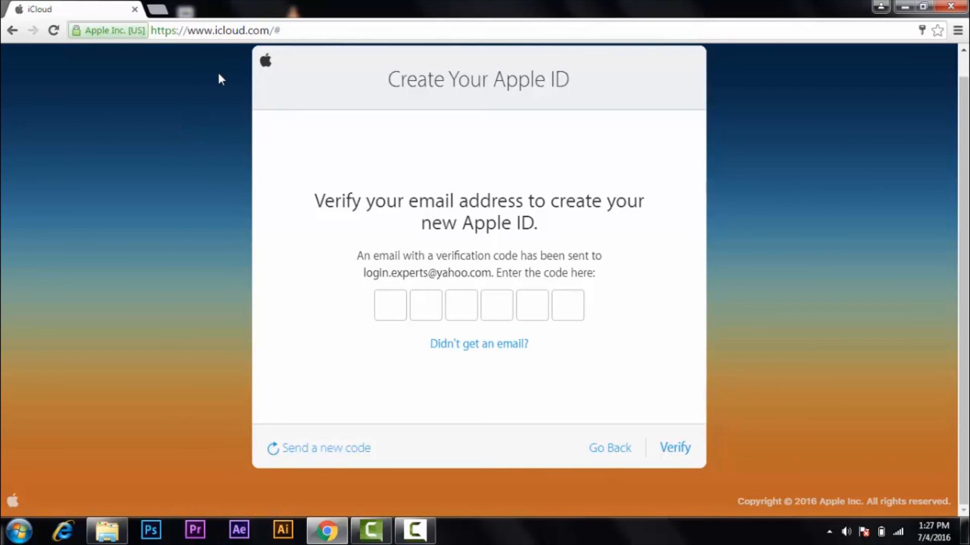
pyautogui.moveTo(277, 123)
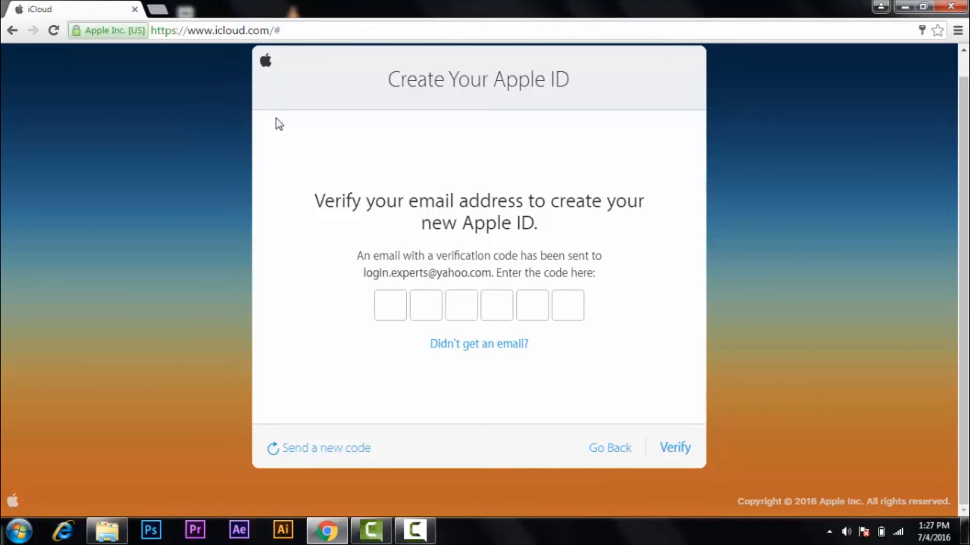
pyautogui.click(158, 9)
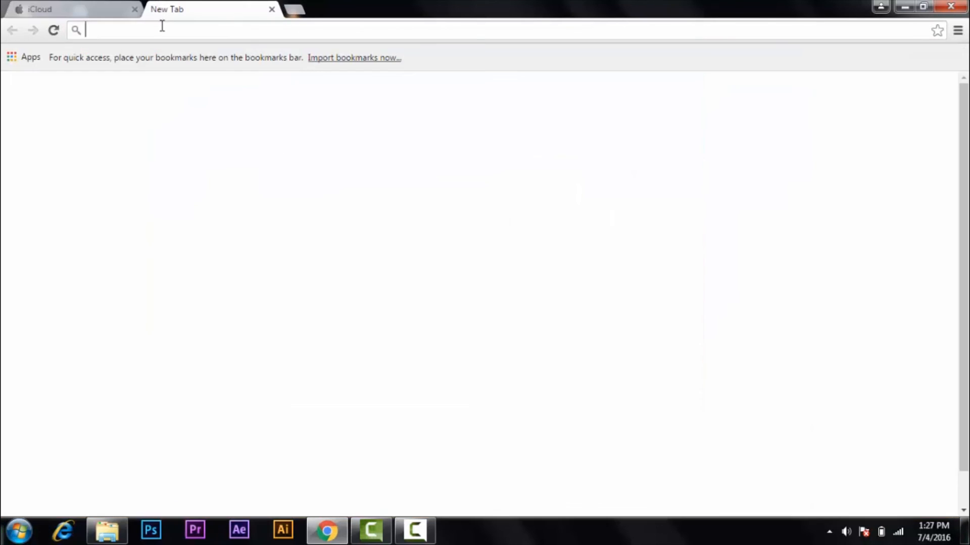
pyautogui.write('www.yahoo.com')
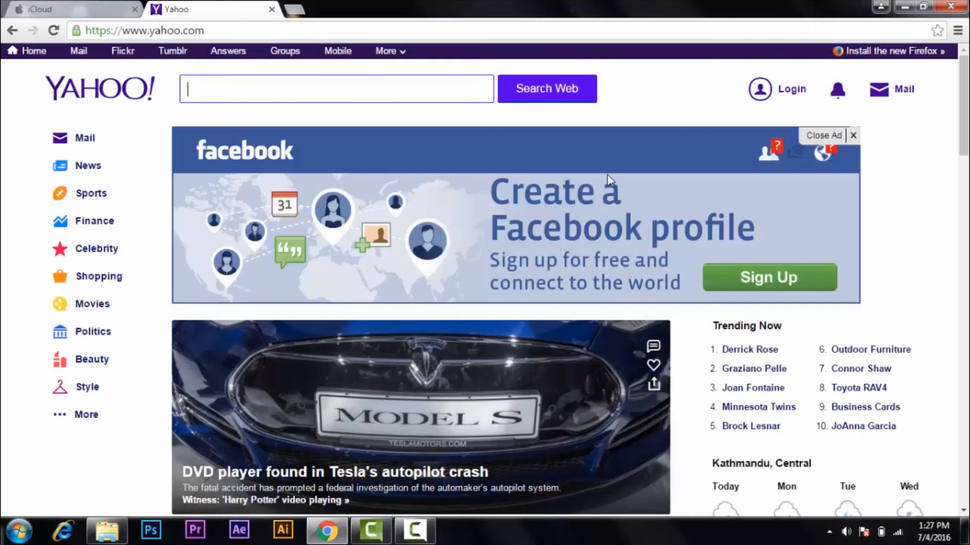
pyautogui.click(760, 89)
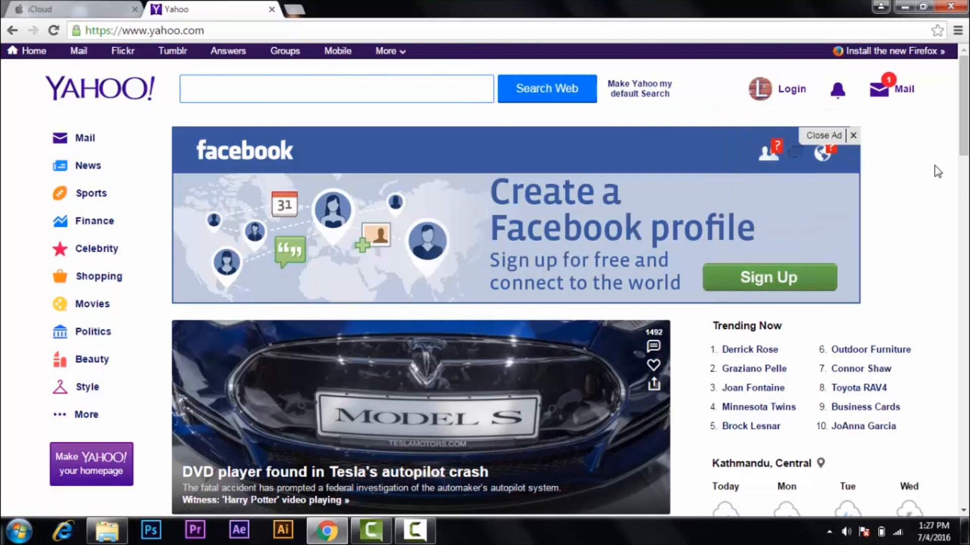
pyautogui.click(887, 89)
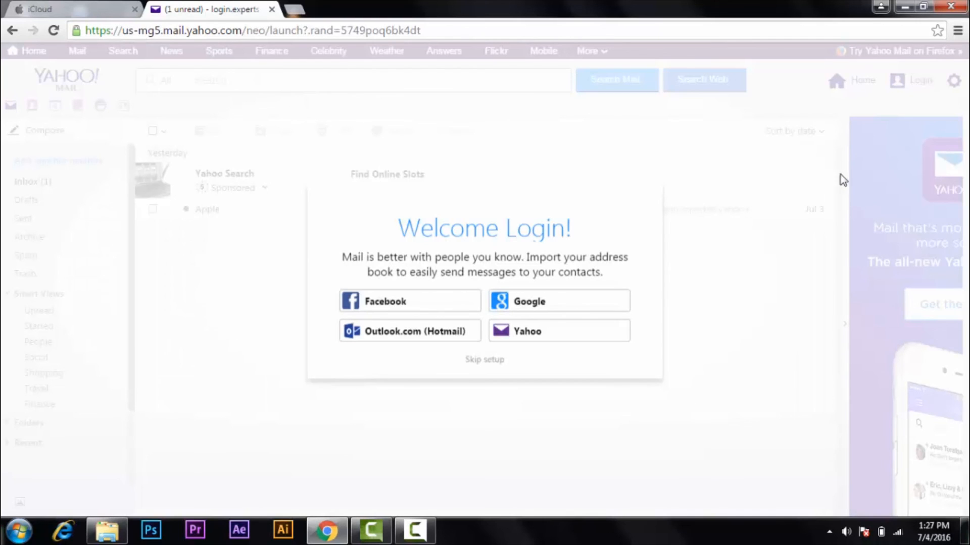
pyautogui.click(484, 359)
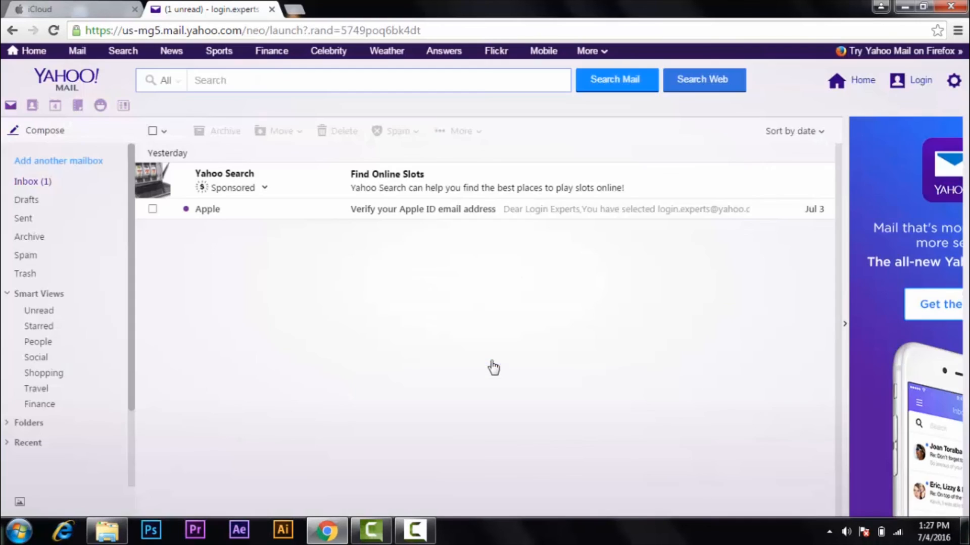
pyautogui.moveTo(210, 216)
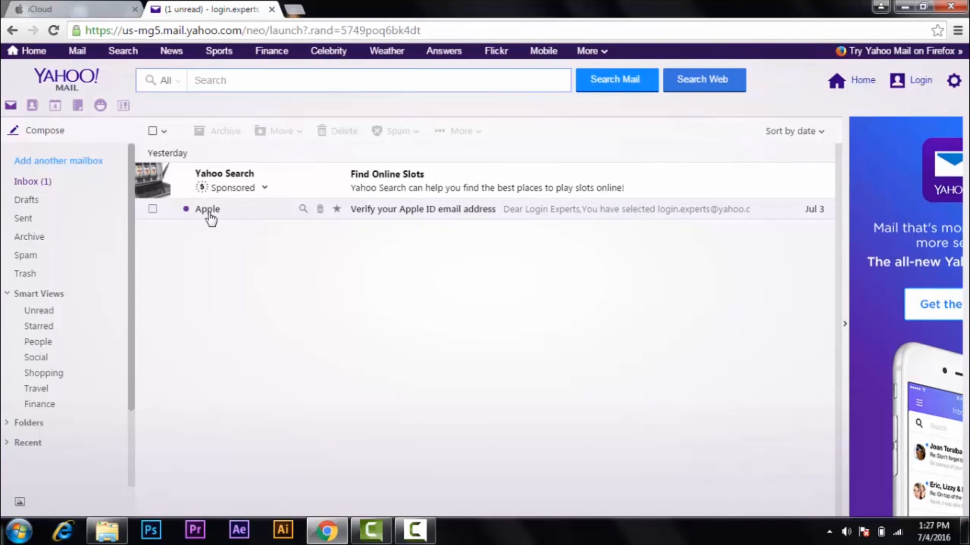
pyautogui.moveTo(376, 209)
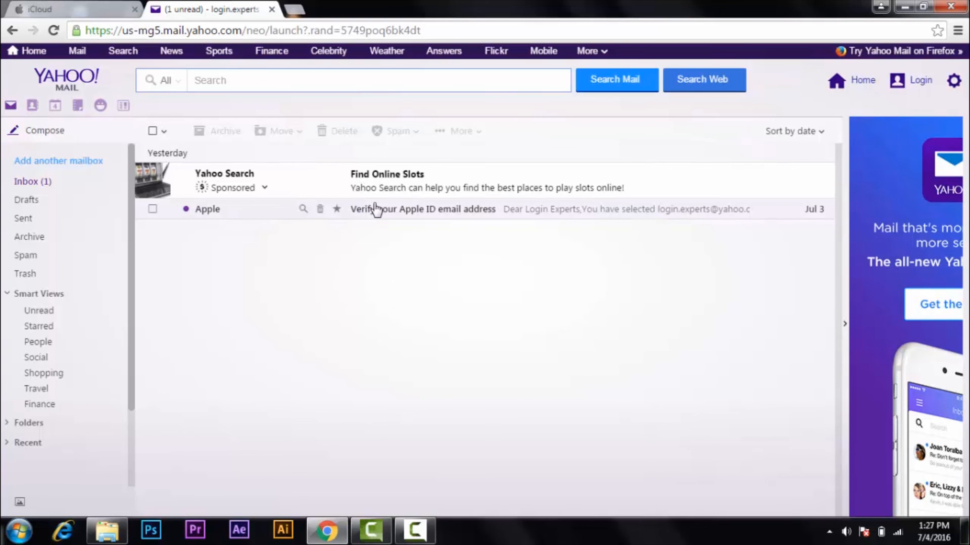
pyautogui.click(422, 209)
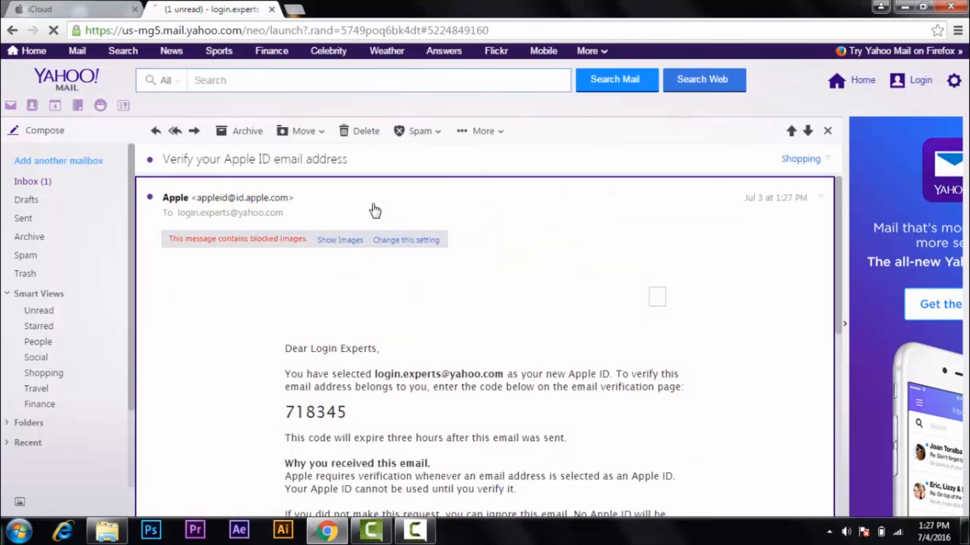
pyautogui.scroll(-3)
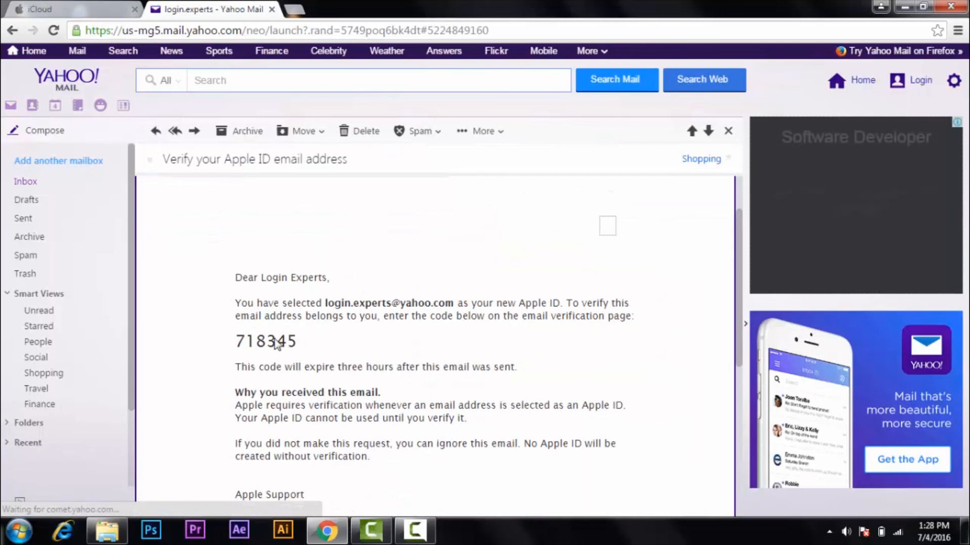
pyautogui.doubleClick(265, 342)
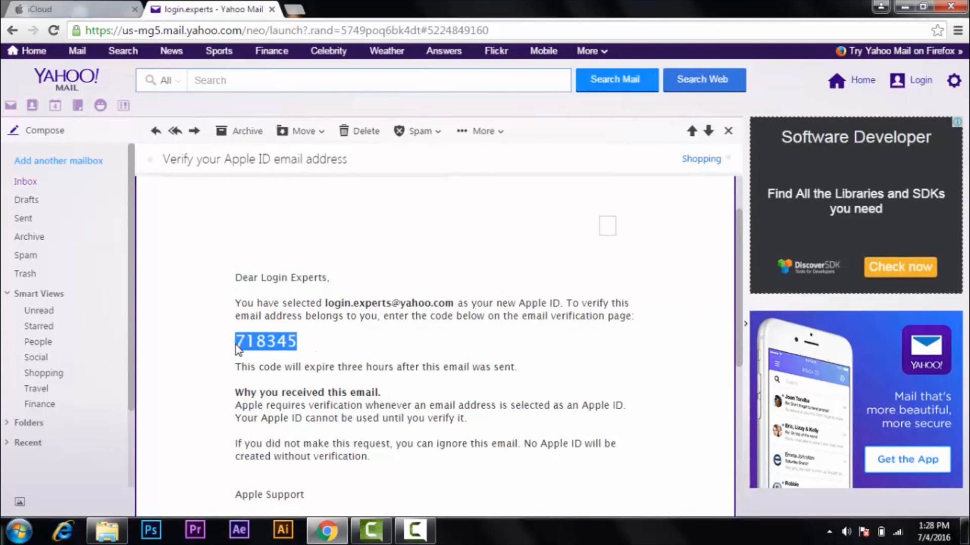
pyautogui.click(68, 9)
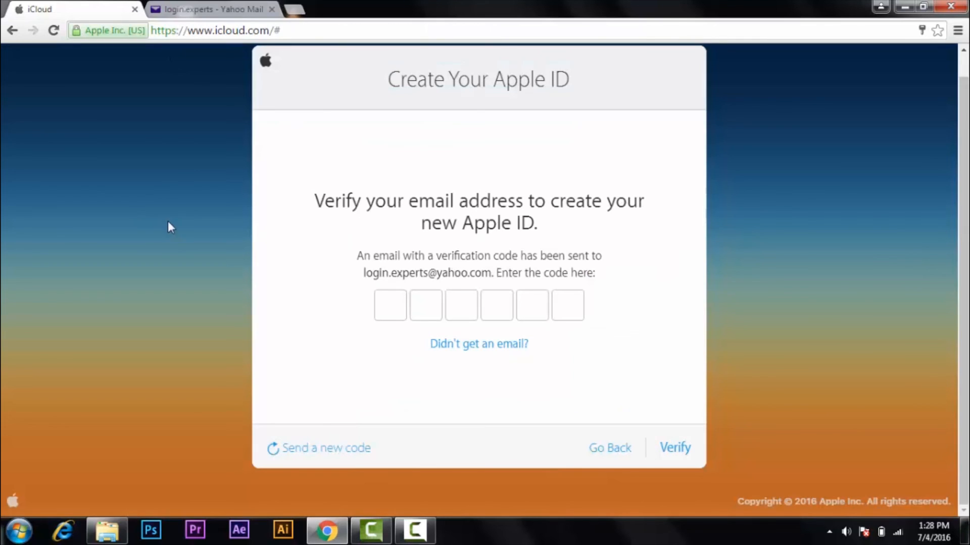
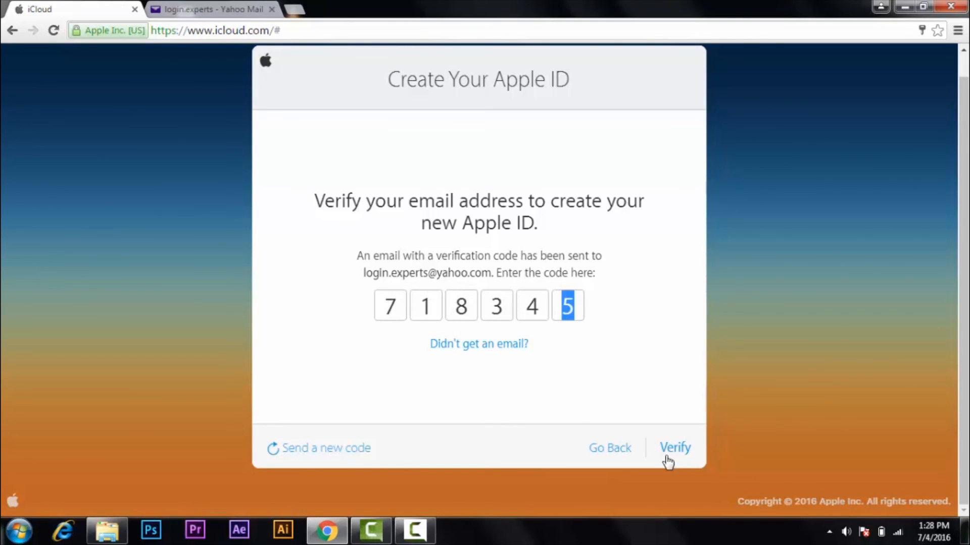
pyautogui.click(675, 448)
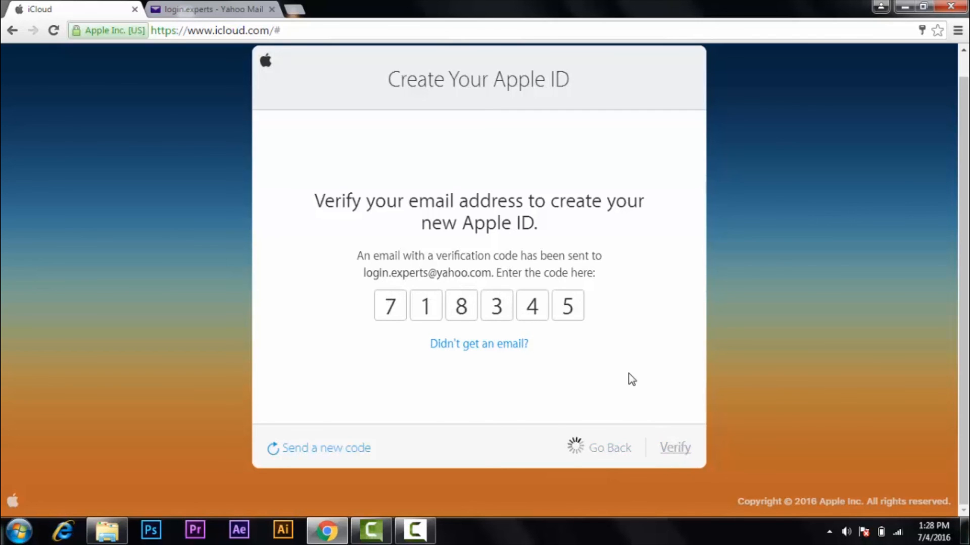
pyautogui.click(675, 448)
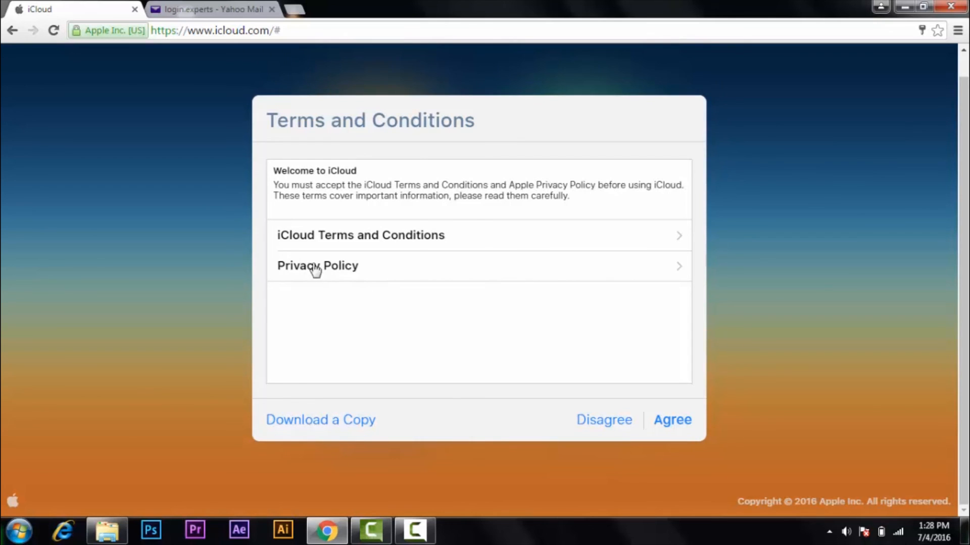
pyautogui.moveTo(435, 241)
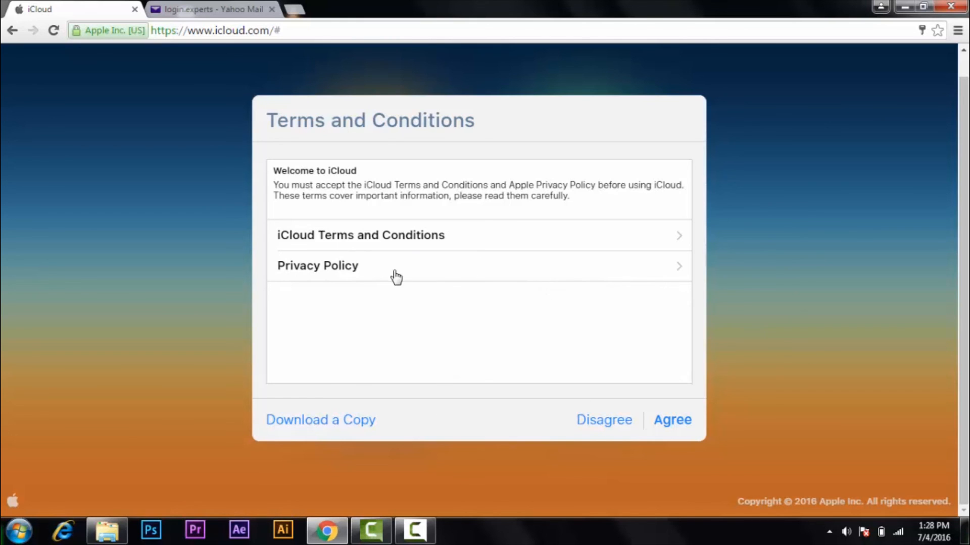
pyautogui.moveTo(254, 398)
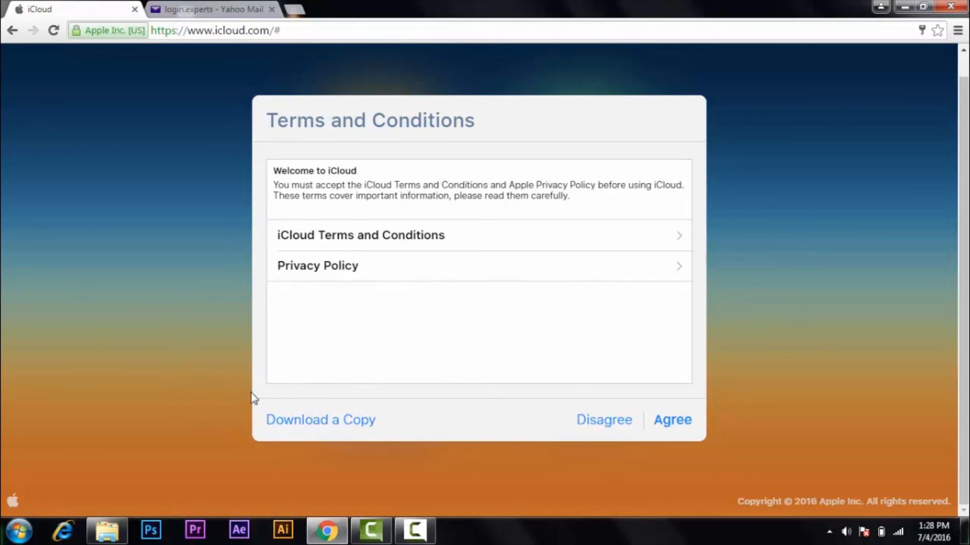
pyautogui.moveTo(724, 452)
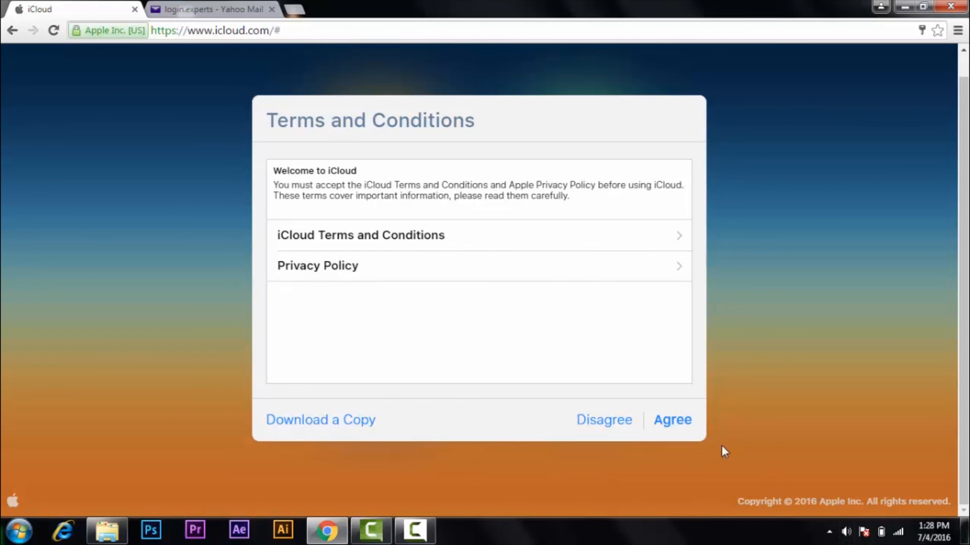
# Agree to the Terms and Conditions and confirm in the dialog
pyautogui.click(672, 419)
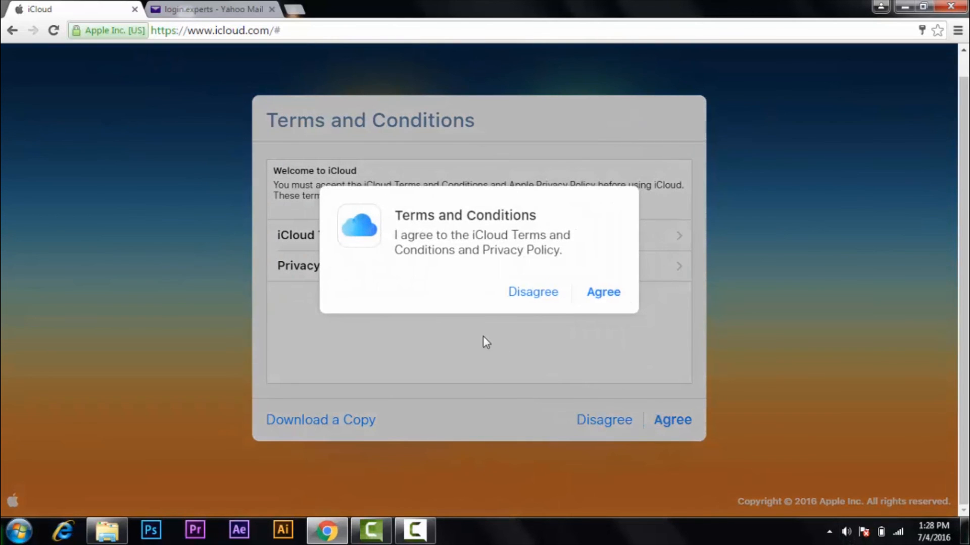
pyautogui.click(603, 292)
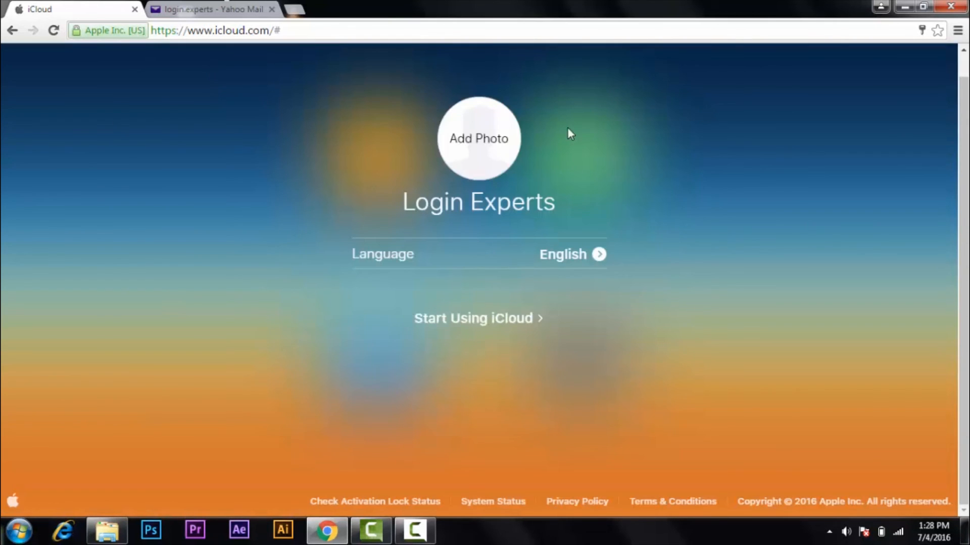
pyautogui.moveTo(415, 156)
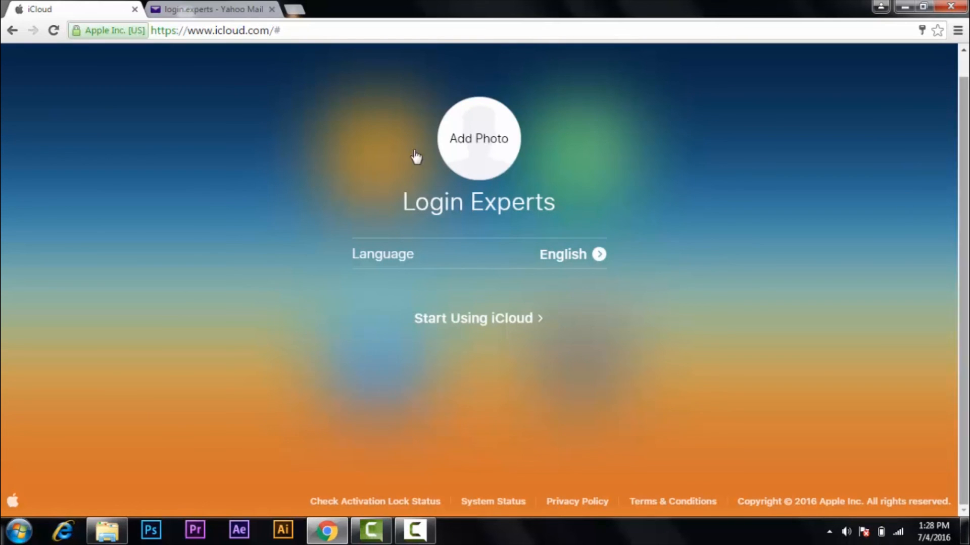
pyautogui.moveTo(777, 450)
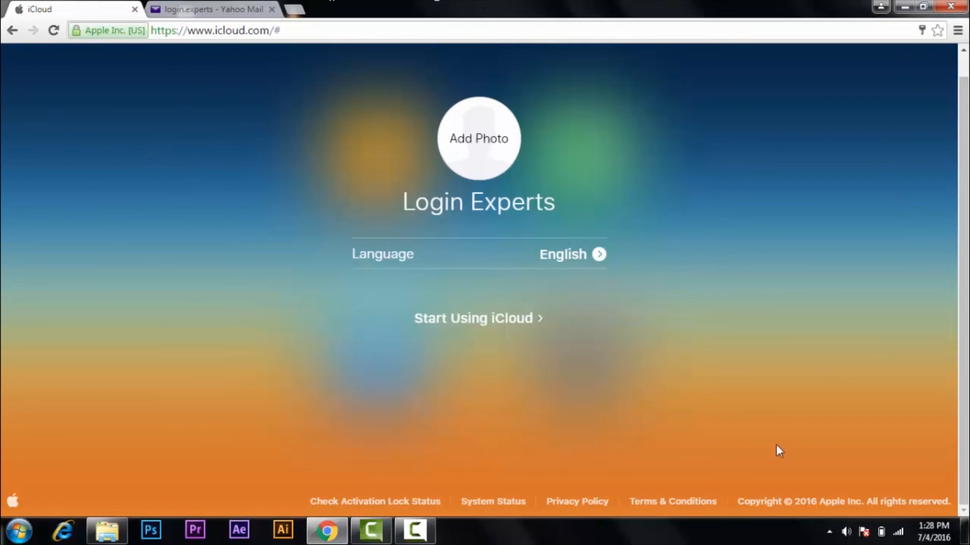
pyautogui.moveTo(92, 323)
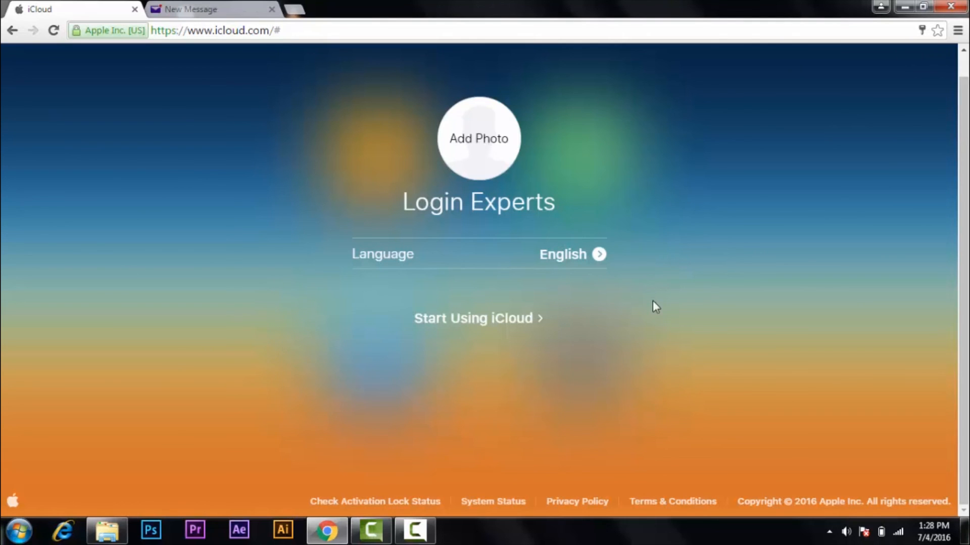
pyautogui.moveTo(625, 308)
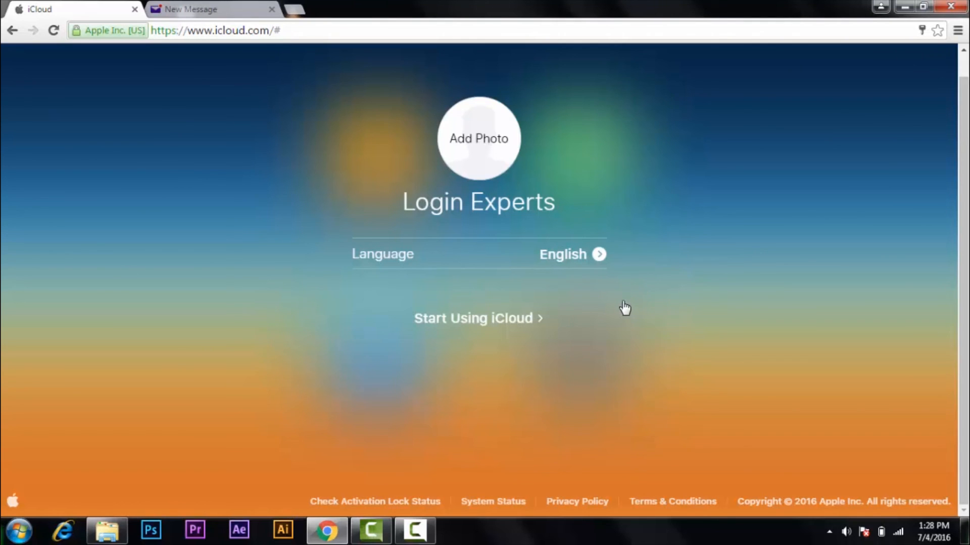
pyautogui.moveTo(592, 307)
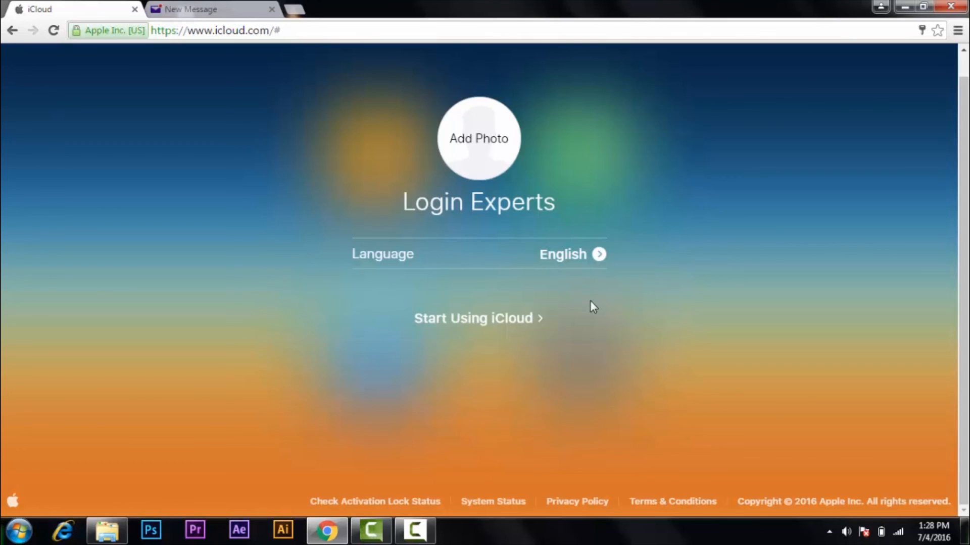